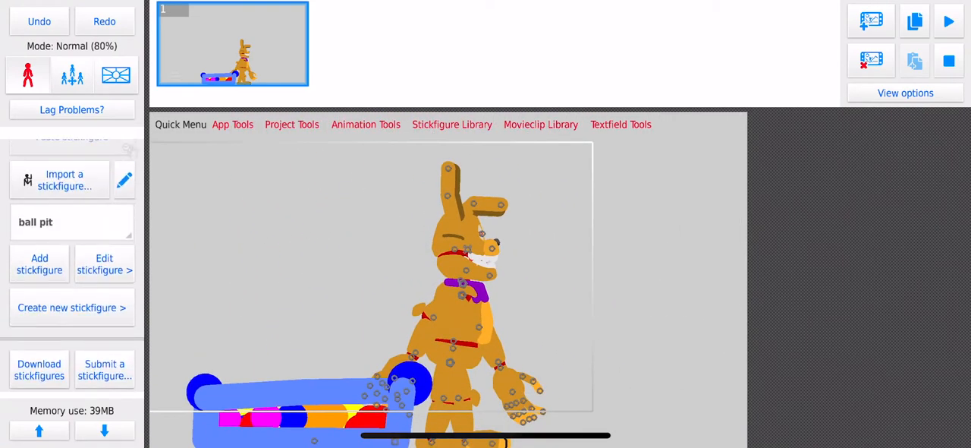
# - Insert a default stickfigure into the frame beside the rabbit and the ball-pit sofa
pyautogui.click(71, 221)
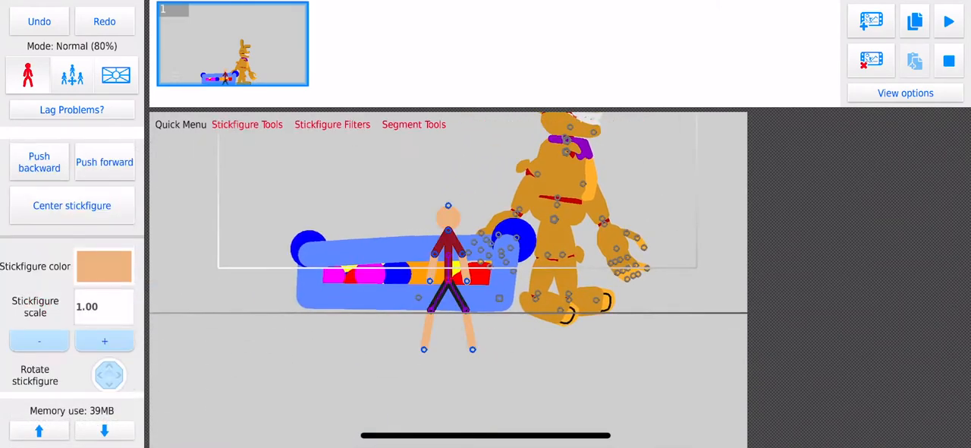
# - Move the new stickfigure onto the ball-pit sofa with its arms spread outward
pyautogui.scroll(3)
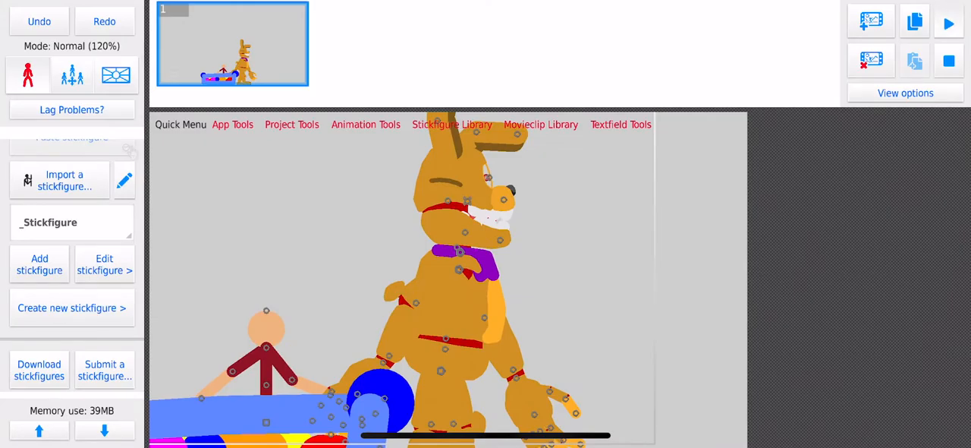
# - Bend the finger nodes of the rabbit's raised paw so the fingers spread near its face
pyautogui.click(948, 21)
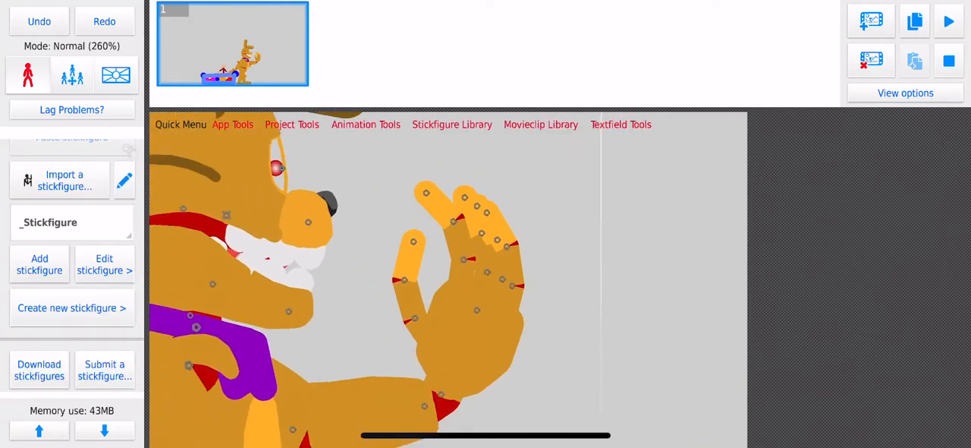
# - Lean the rabbit over the ball-pit sofa with one paw raised toward the seated stickfigure
pyautogui.scroll(-3)
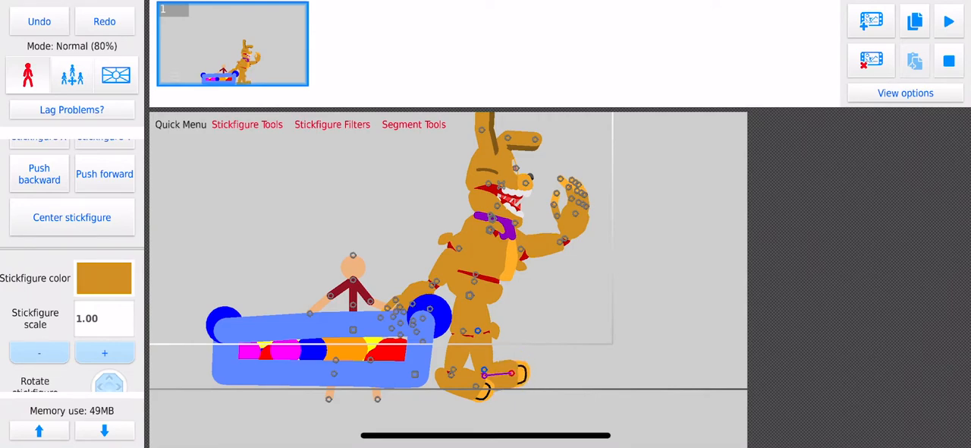
pyautogui.moveTo(513, 371); pyautogui.dragTo(519, 356)
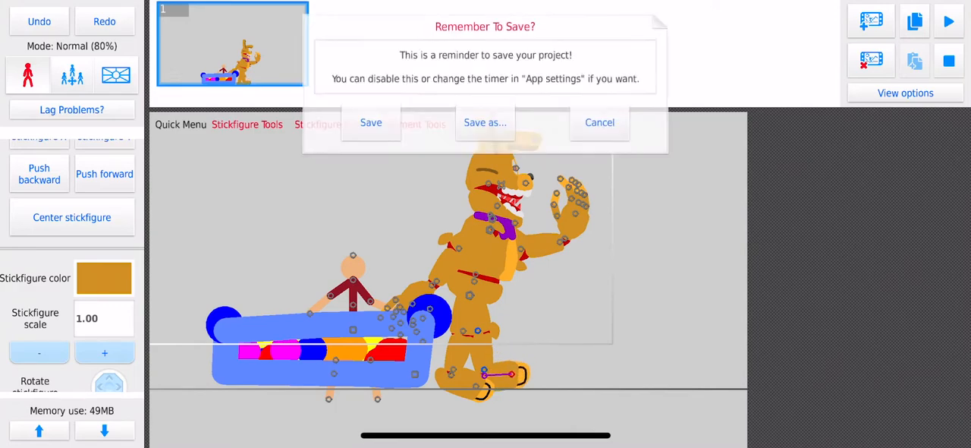
# - Dismiss the save reminder, pose the rabbit reaching down, and scale it up to 2.20
pyautogui.click(599, 122)
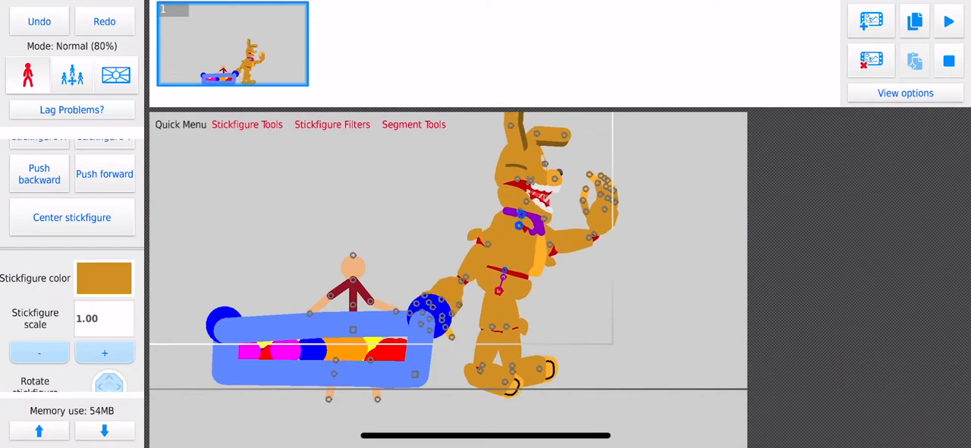
pyautogui.click(103, 353)
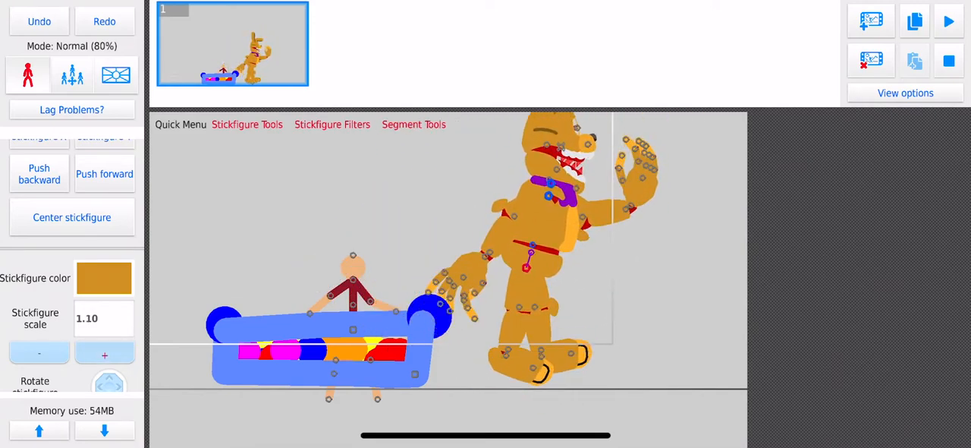
pyautogui.click(104, 352)
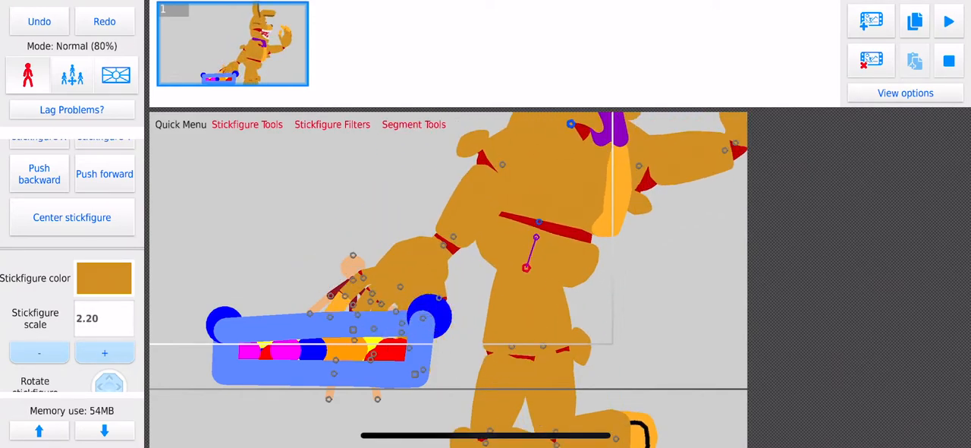